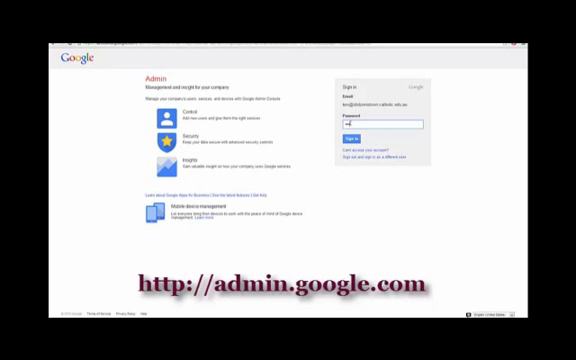
# Sign in to the Google Admin console with the administrator password
pyautogui.write('password')
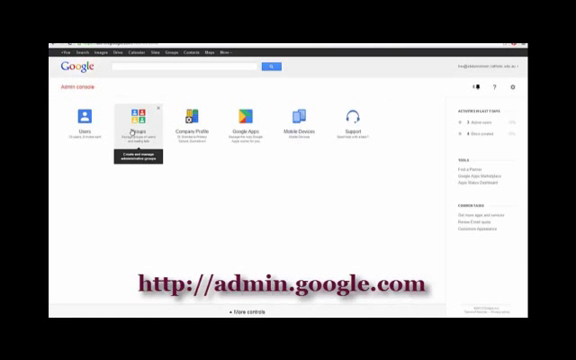
pyautogui.moveTo(78, 118)
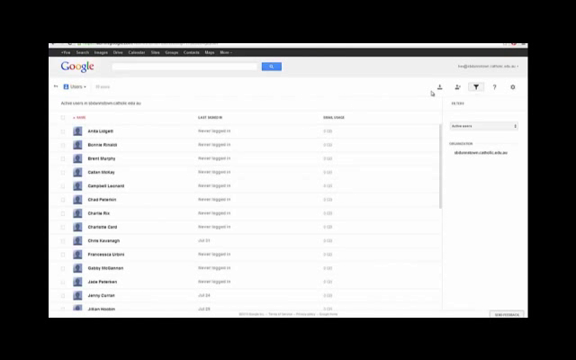
pyautogui.moveTo(438, 88)
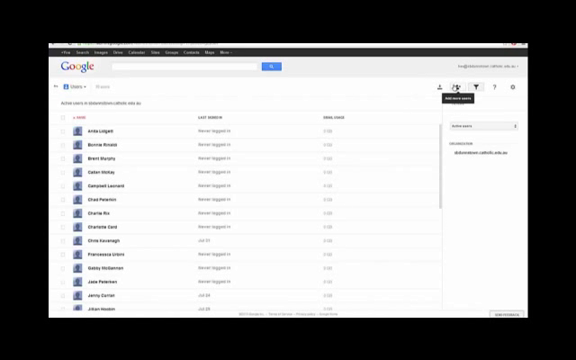
# Start adding users and choose the option to upload many users at once
pyautogui.click(460, 88)
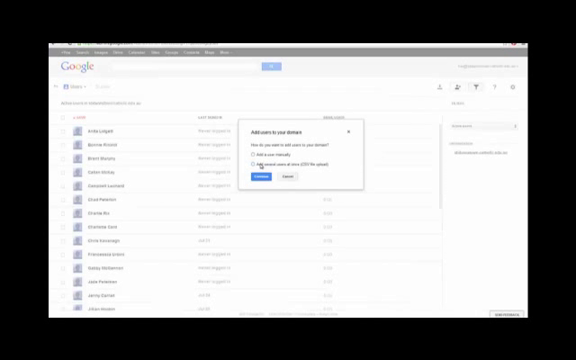
pyautogui.click(258, 164)
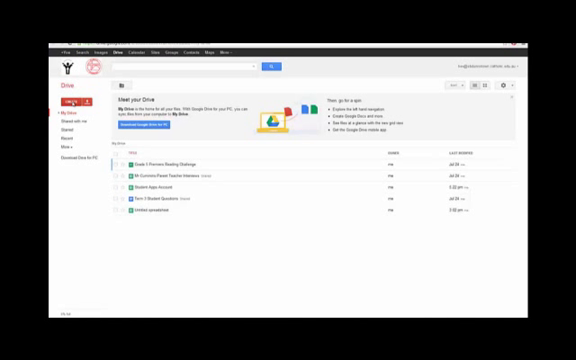
# Create a new blank spreadsheet in Google Drive for the student account details
pyautogui.click(70, 108)
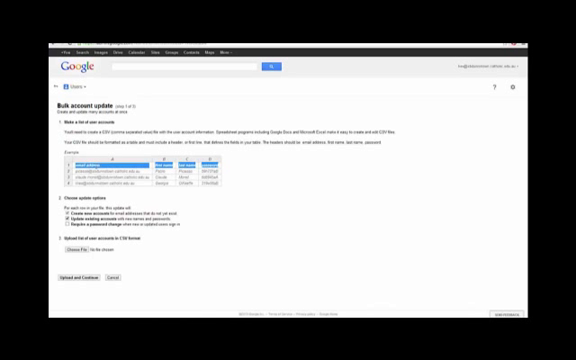
# Enter the bulk-upload column headings in row 1 of the new spreadsheet
pyautogui.rightClick(88, 168)
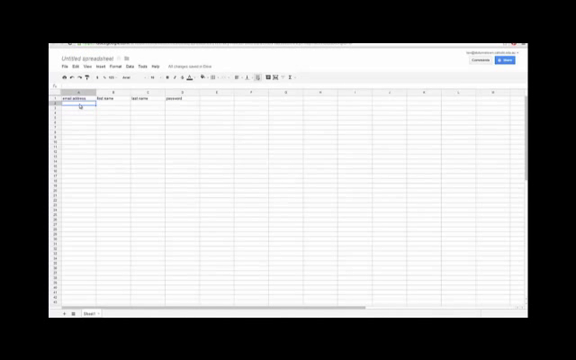
# Enter each student's email address, first name and last name in columns A to C
pyautogui.click(106, 104)
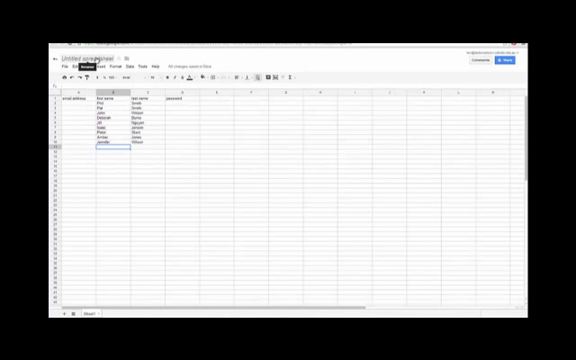
# Rename the untitled spreadsheet to 'Student Data'
pyautogui.write('Student Data')
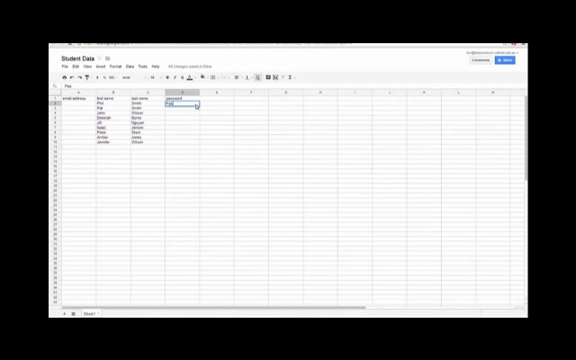
# Add a 'Password' header in column D and a password for every student row
pyautogui.write('Password')
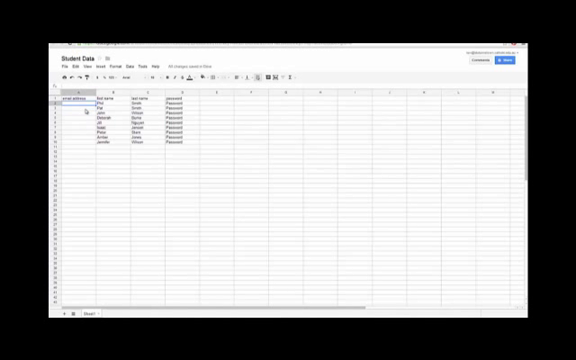
pyautogui.moveTo(88, 138)
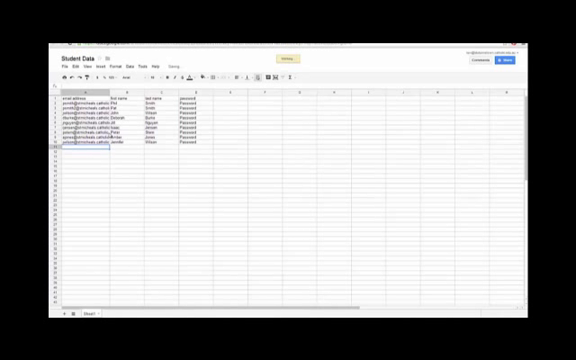
# Return to the bulk account update page with the Student Data sheet complete
pyautogui.click(70, 110)
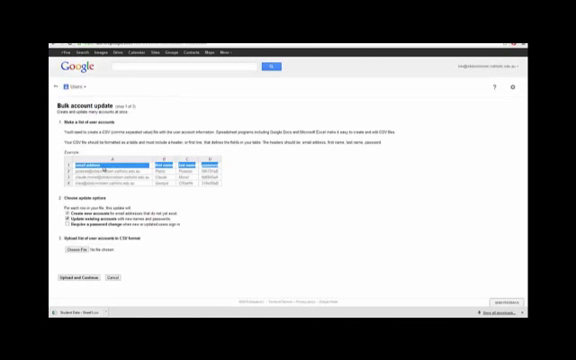
pyautogui.moveTo(108, 168)
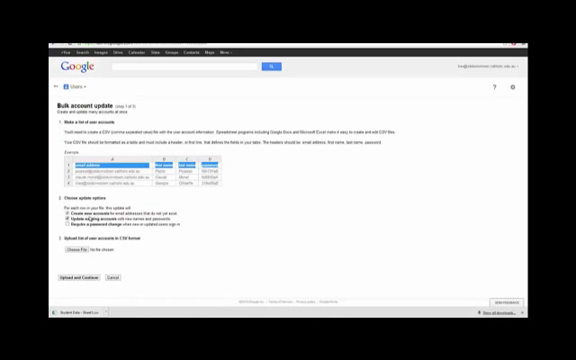
pyautogui.click(60, 218)
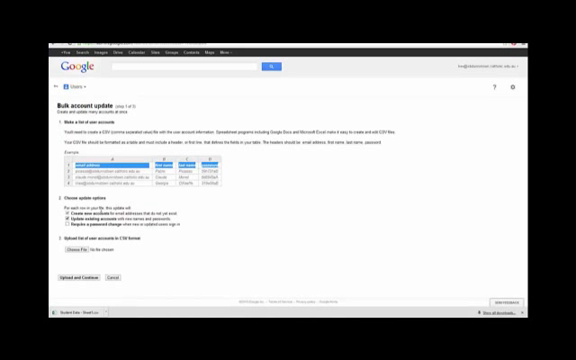
# Open the file chooser under step 3 to select the CSV of student accounts
pyautogui.click(72, 234)
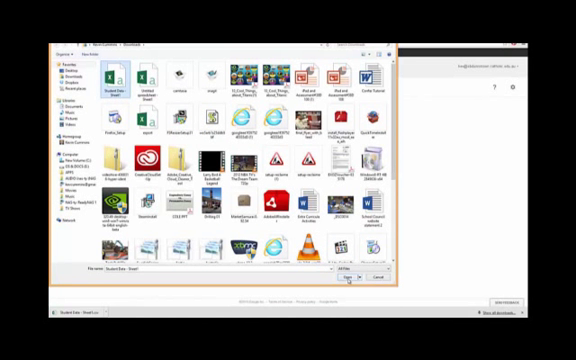
# Upload the Student Data CSV, preview the listed accounts, and confirm creating them
pyautogui.click(352, 276)
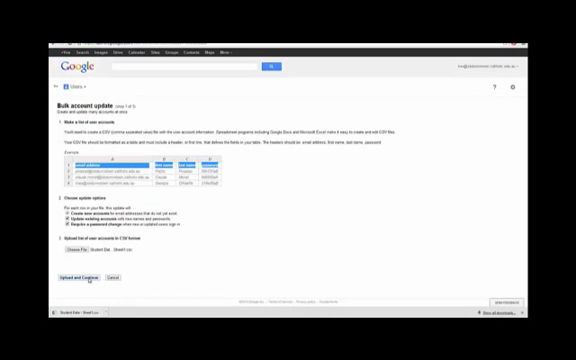
pyautogui.click(72, 276)
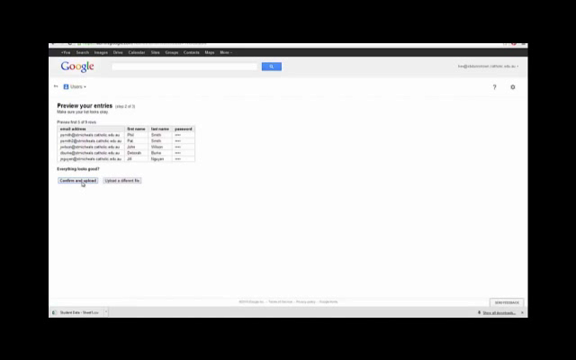
pyautogui.click(72, 184)
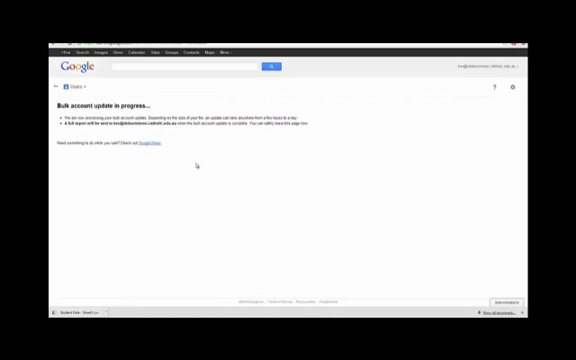
pyautogui.moveTo(220, 182)
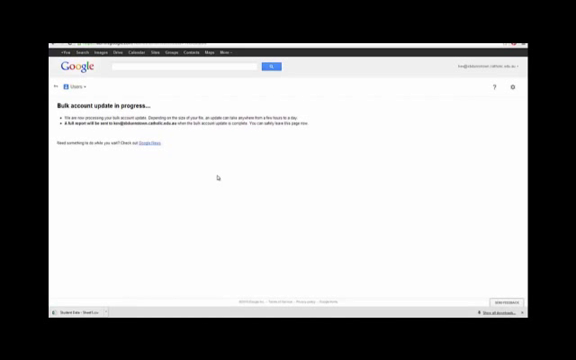
pyautogui.moveTo(124, 74)
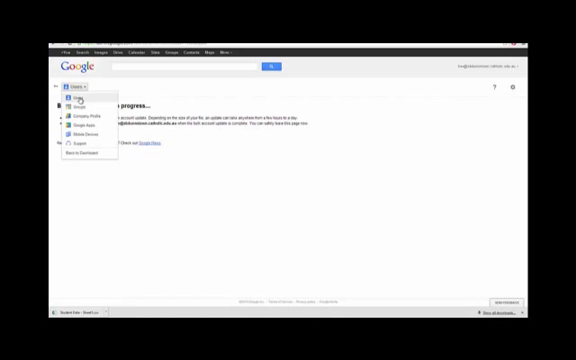
# Go to Users in the Admin console to view the newly added student accounts
pyautogui.click(72, 100)
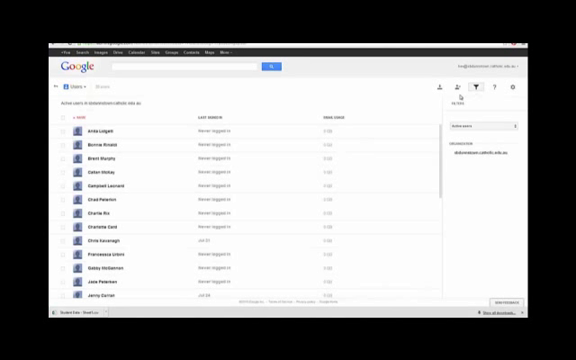
pyautogui.moveTo(460, 86)
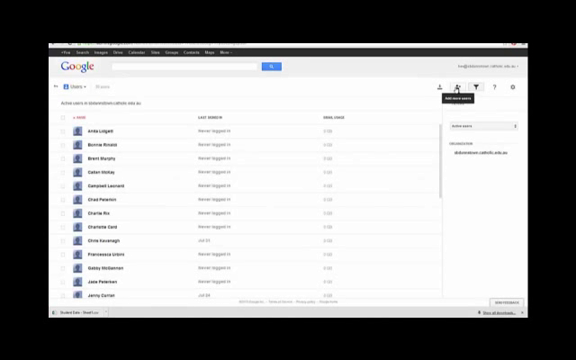